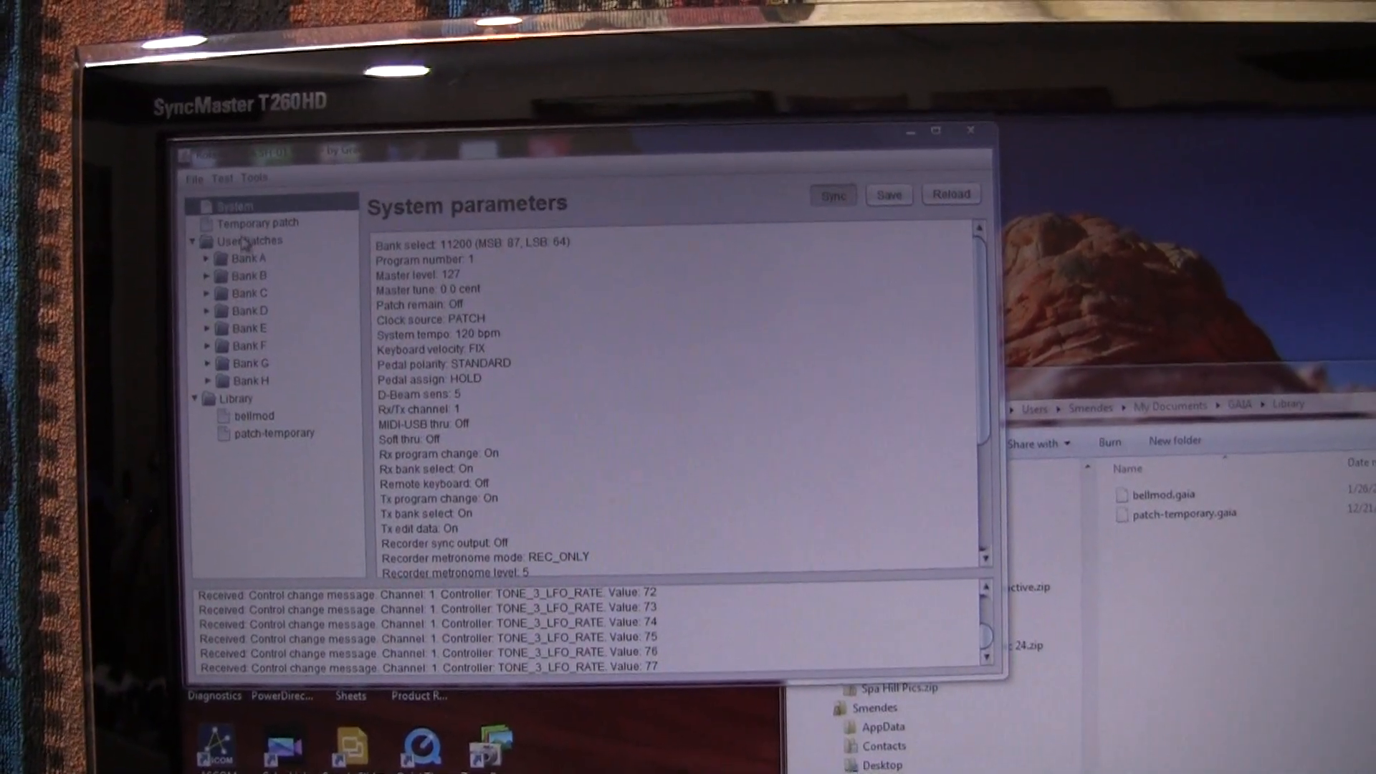
Open the temporary patch's Tone 3 tab and scroll through its oscillator, filter and amp settings
click(258, 222)
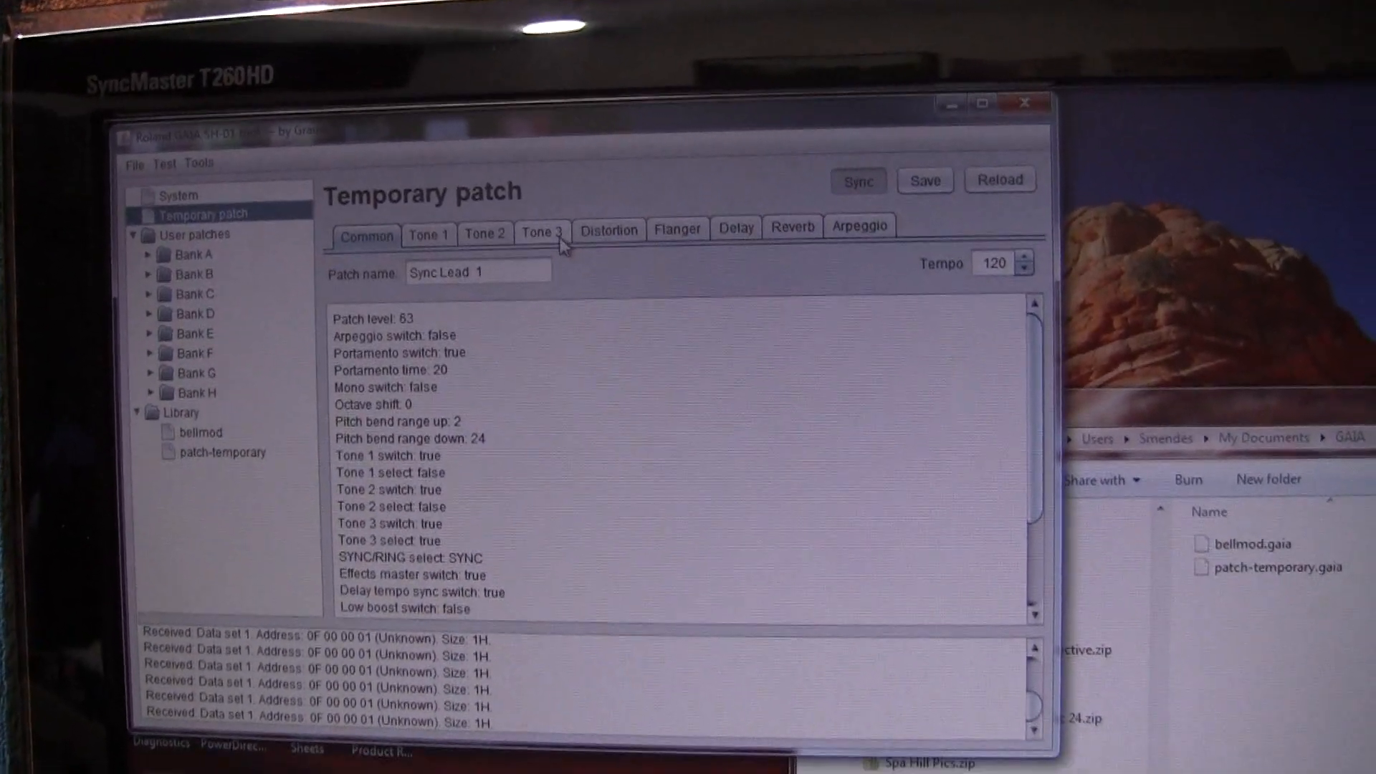
click(543, 230)
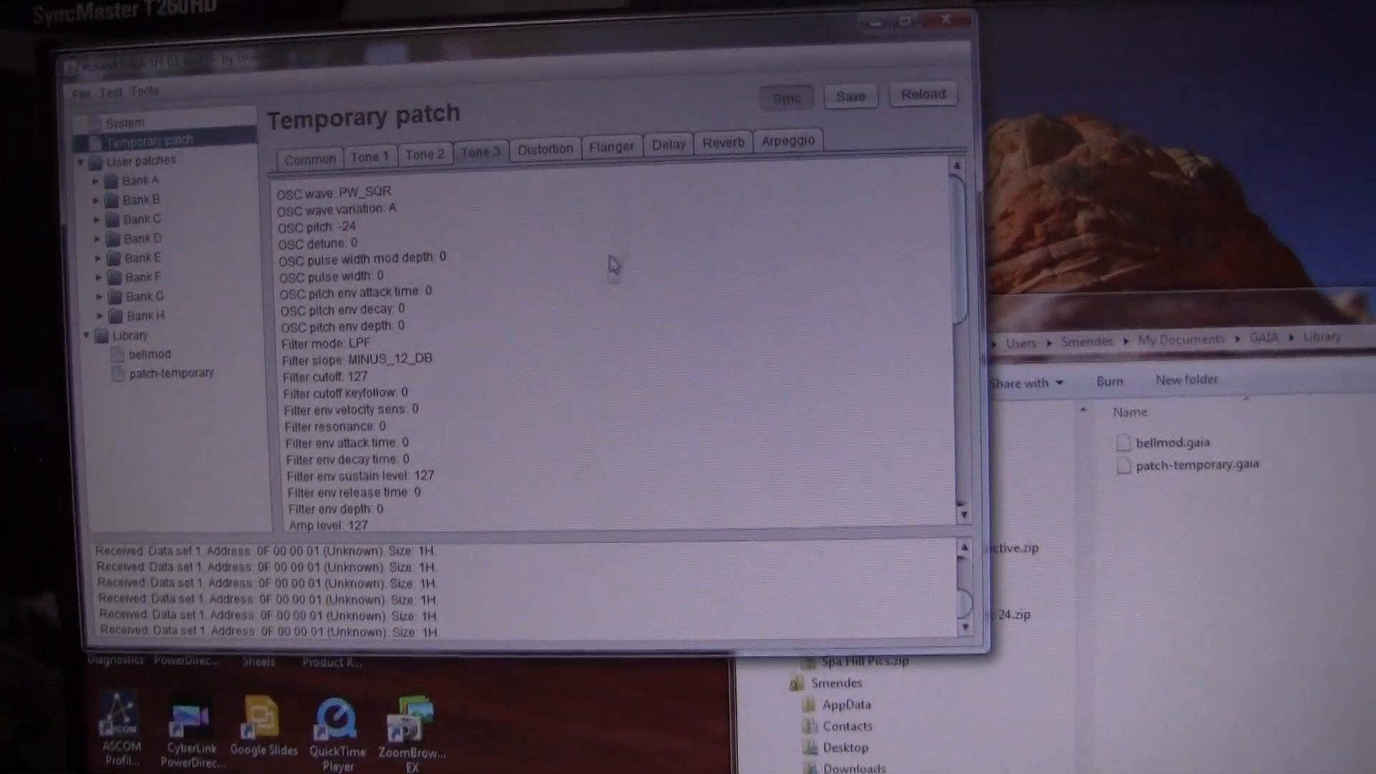
scroll(down, 3)
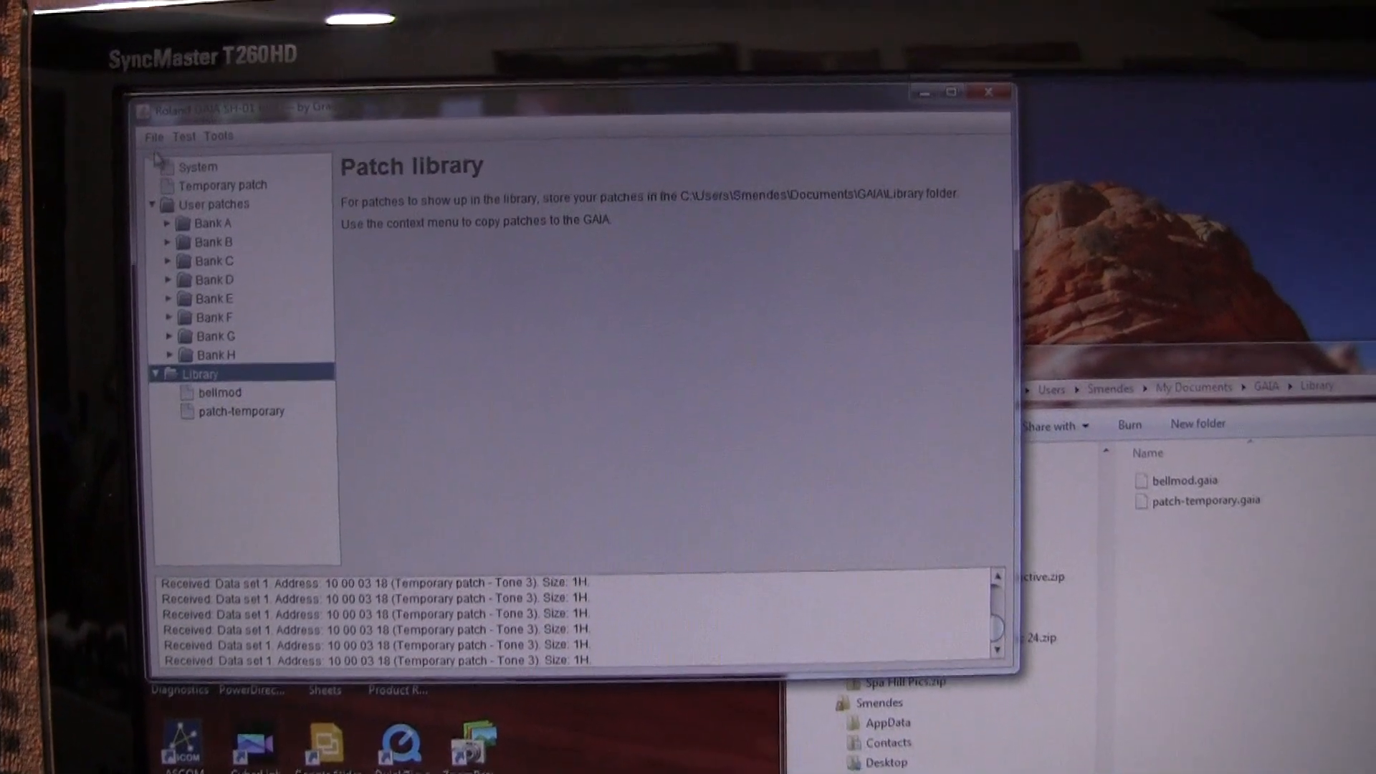
Open the File menu showing Load patch, Save patch as and Exit
click(153, 136)
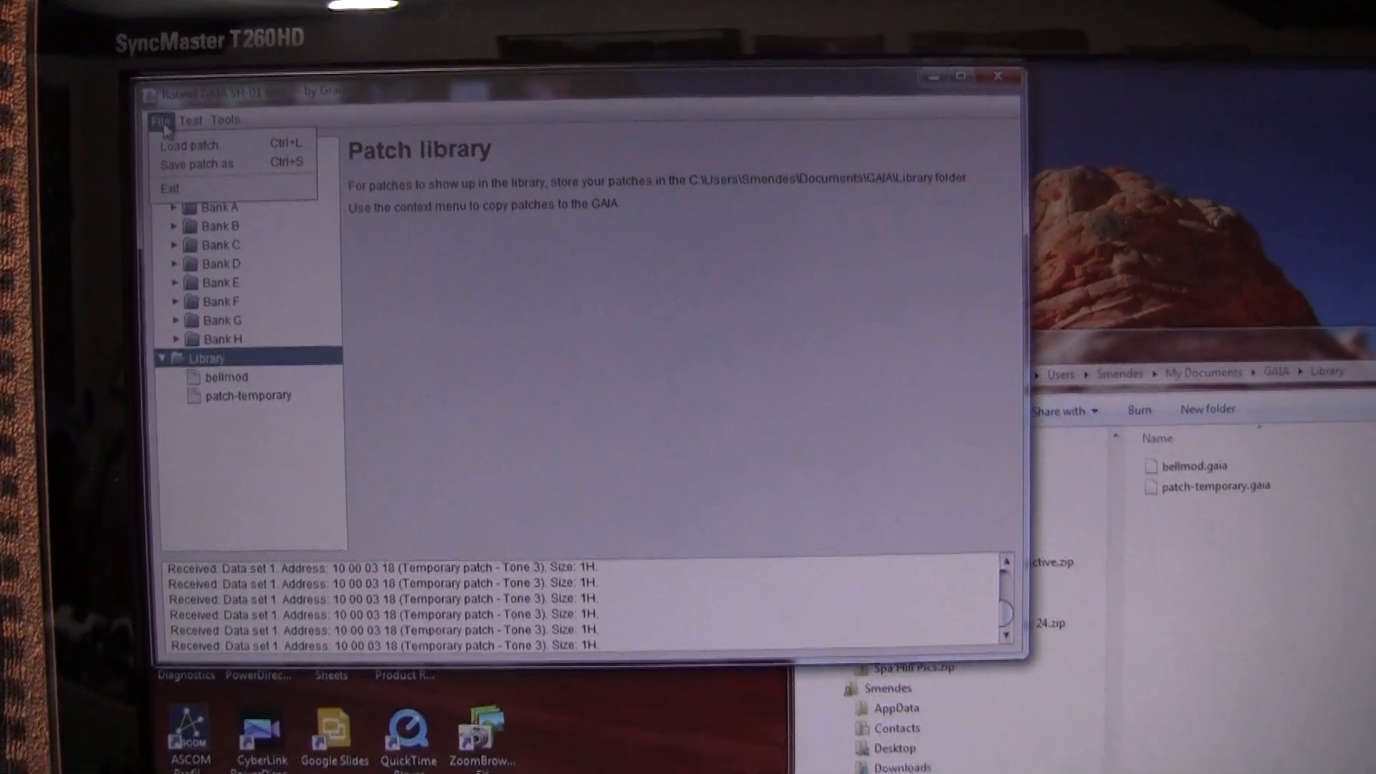